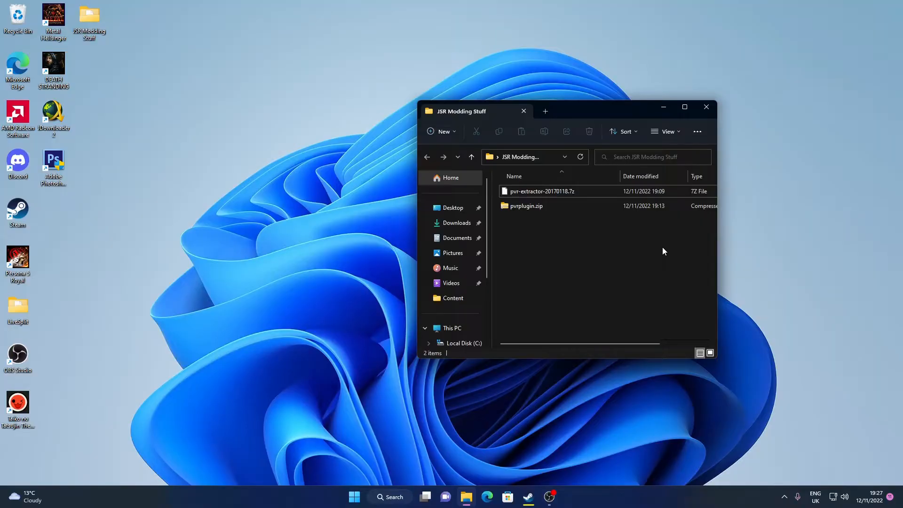
mouse_move(561, 278)
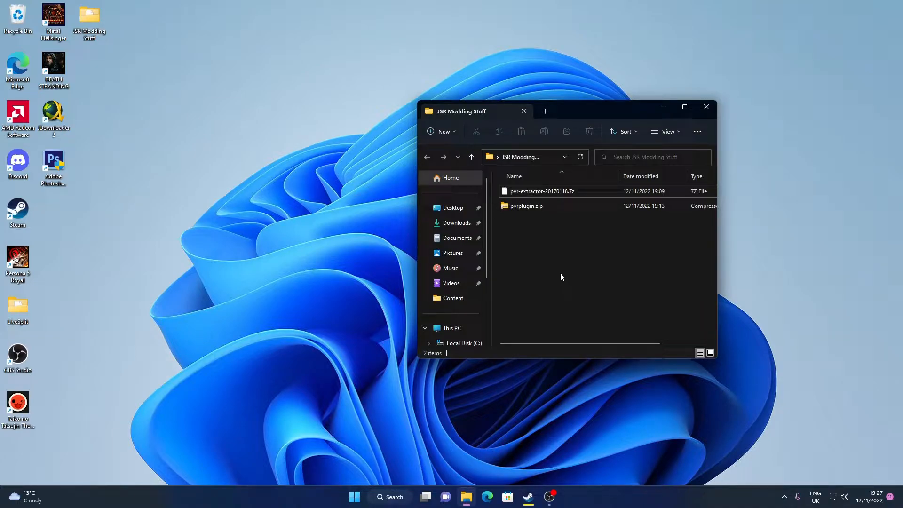
mouse_move(382, 267)
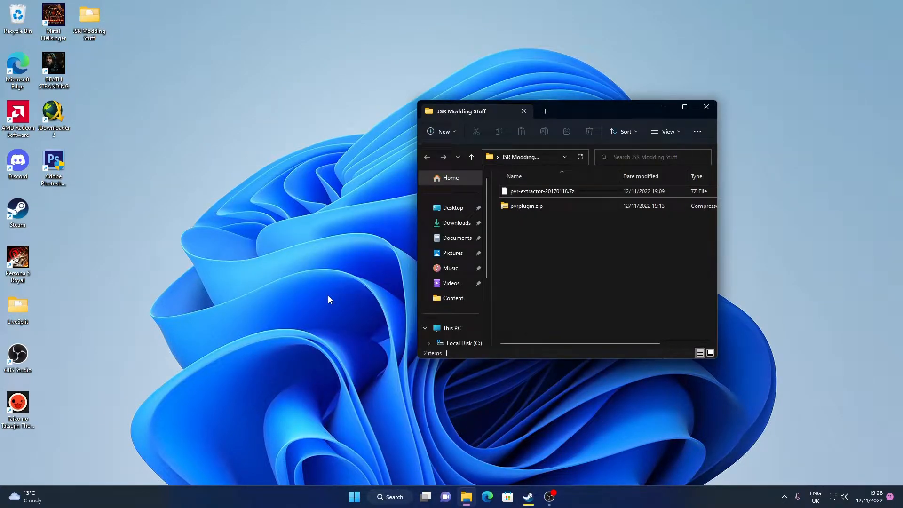
mouse_move(548, 250)
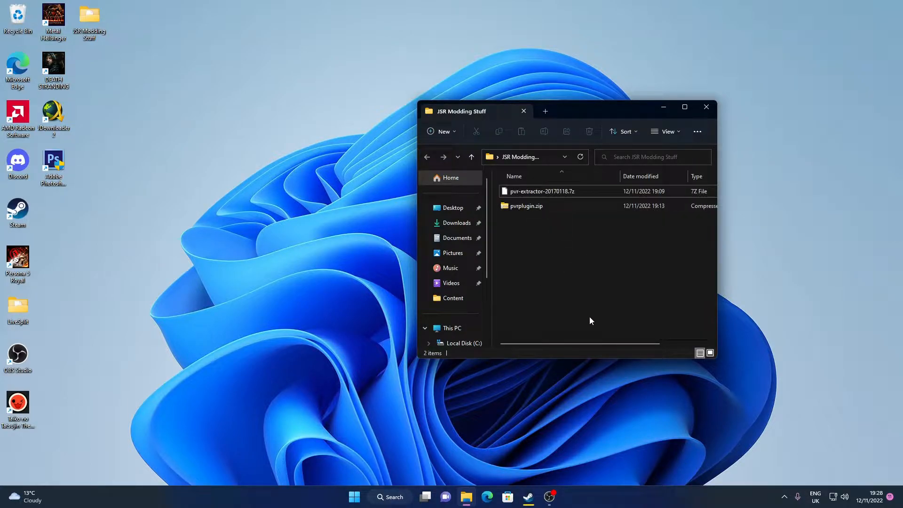
mouse_move(305, 267)
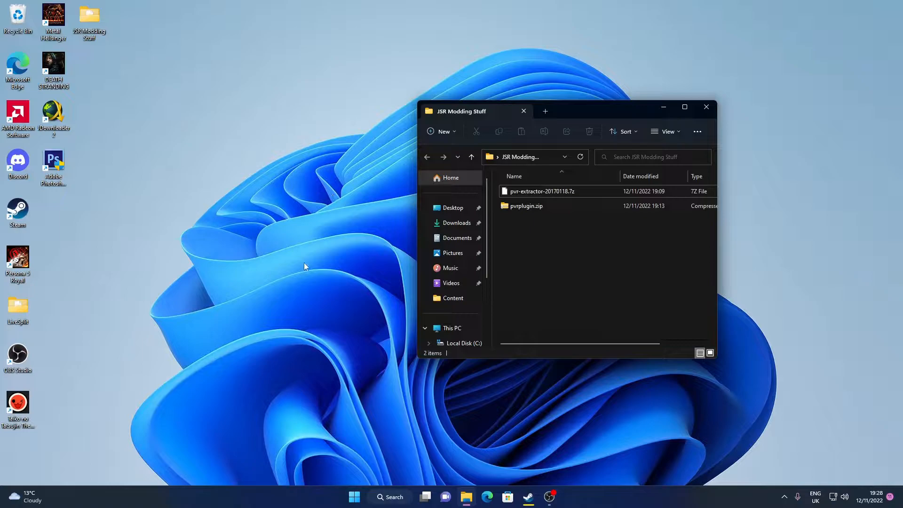
mouse_move(323, 282)
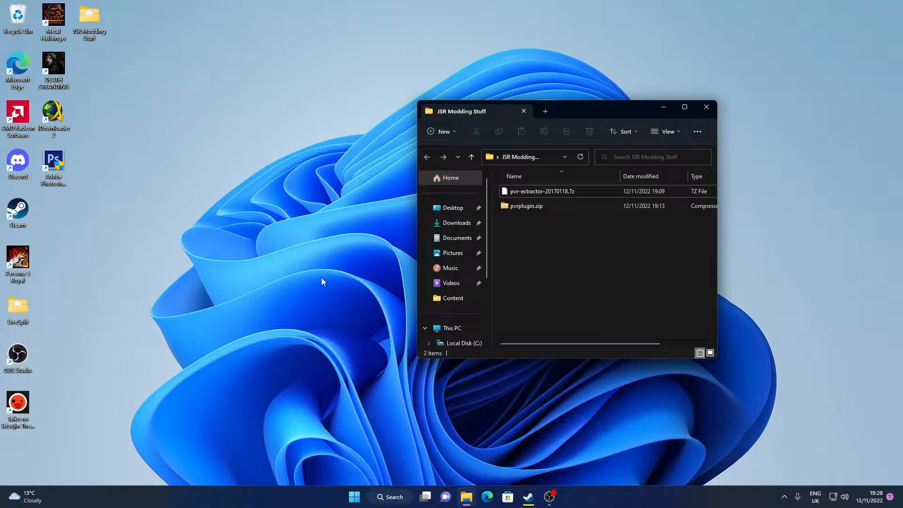
mouse_move(412, 204)
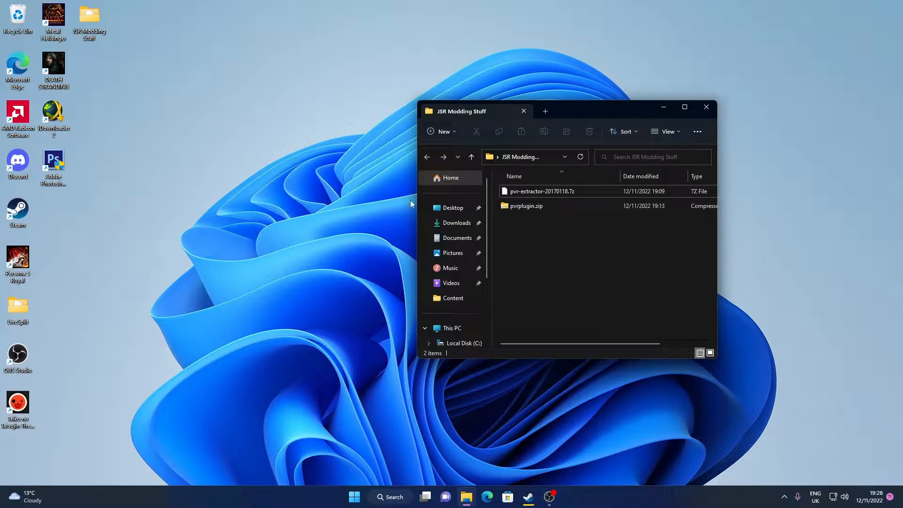
- Extract the pvr-extractor-20170118 archive into JSR Modding Stuff with 7-Zip
click(541, 191)
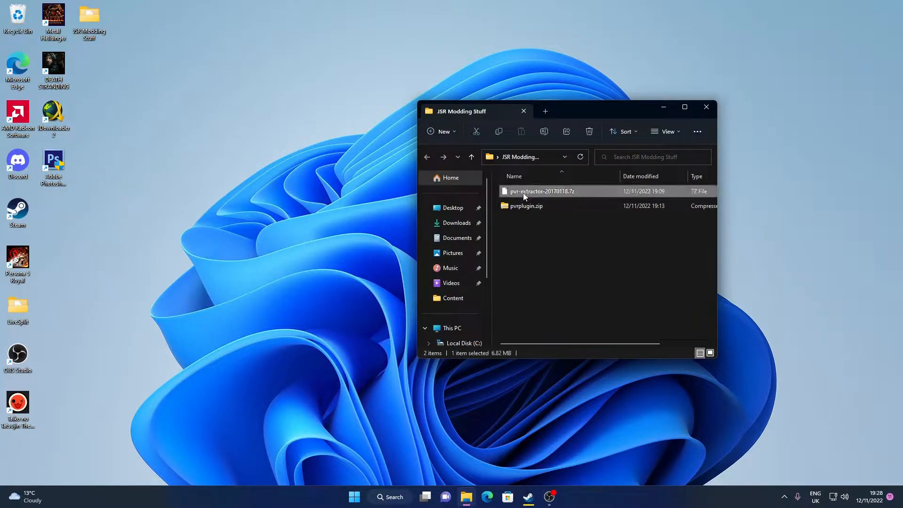
right_click(542, 191)
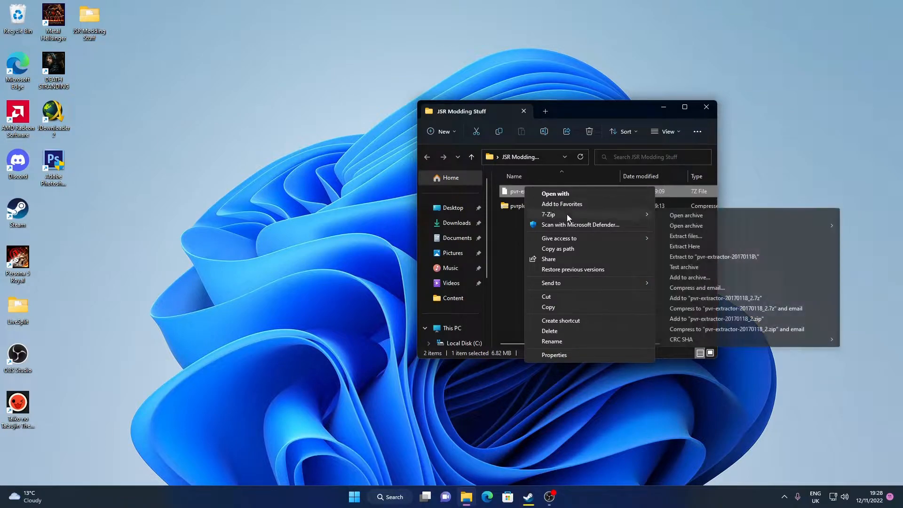
click(608, 213)
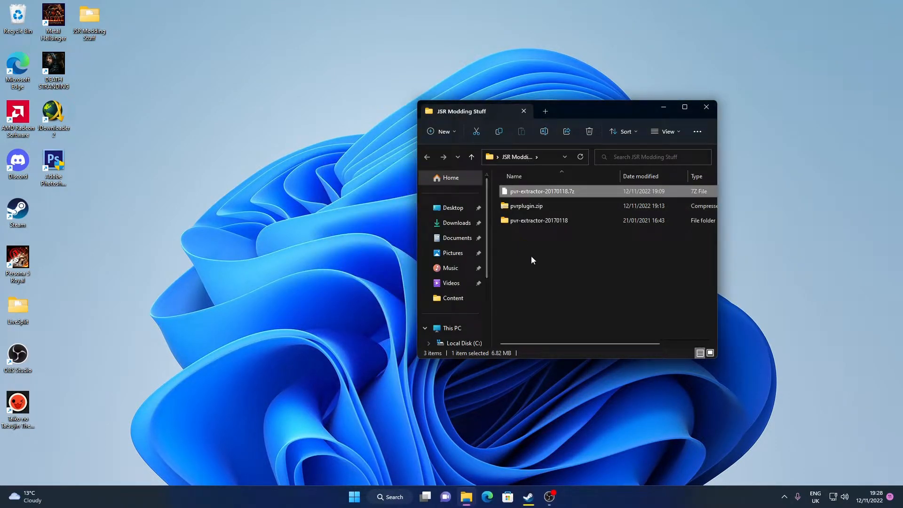
- Extract the pvrplugin archive and delete the leftover .7z and .zip files
right_click(526, 206)
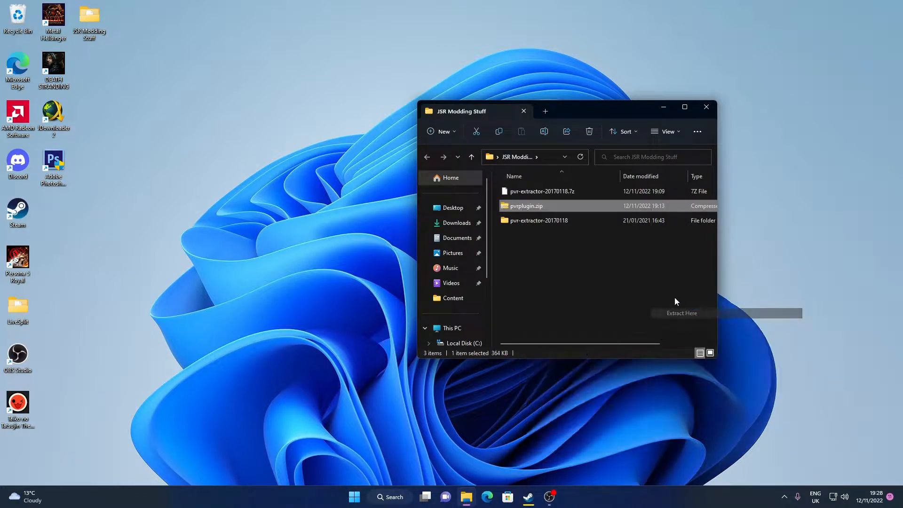
click(681, 313)
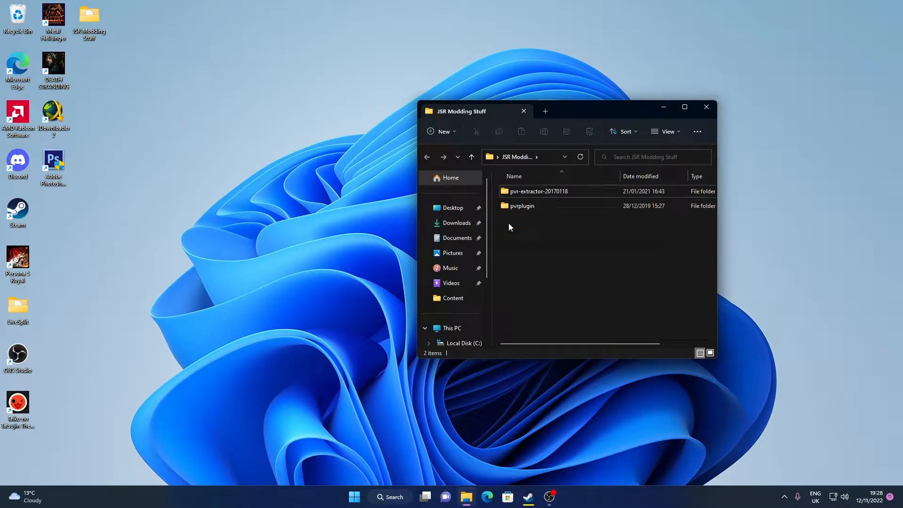
click(522, 205)
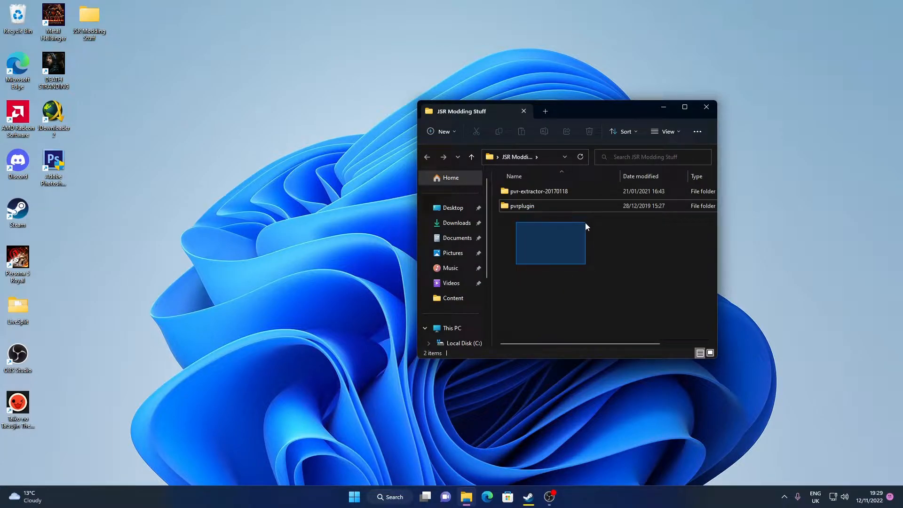
click(589, 259)
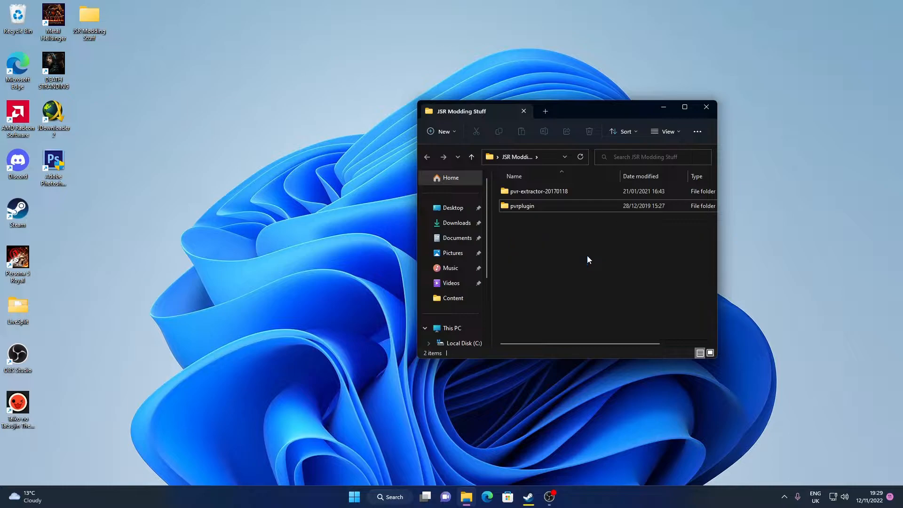
click(539, 191)
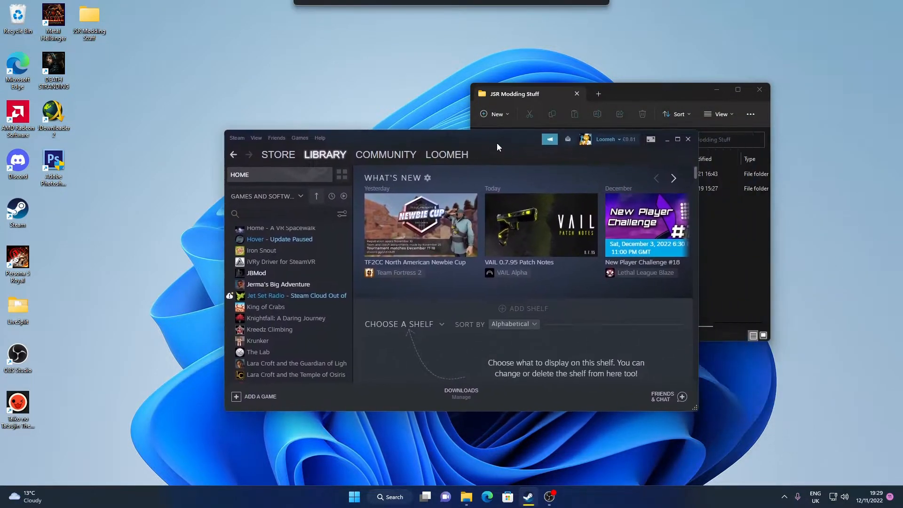
- Browse Jet Set Radio's local files through Manage in the Steam Library
right_click(266, 295)
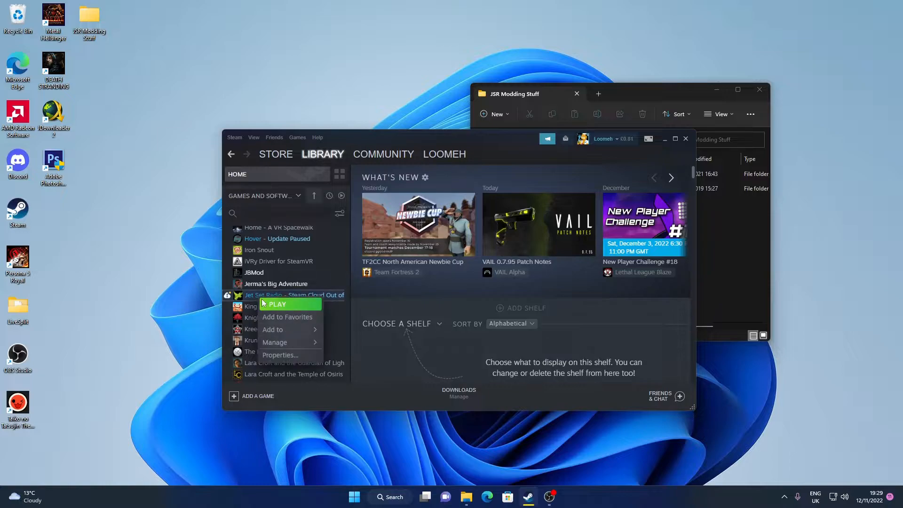
mouse_move(274, 342)
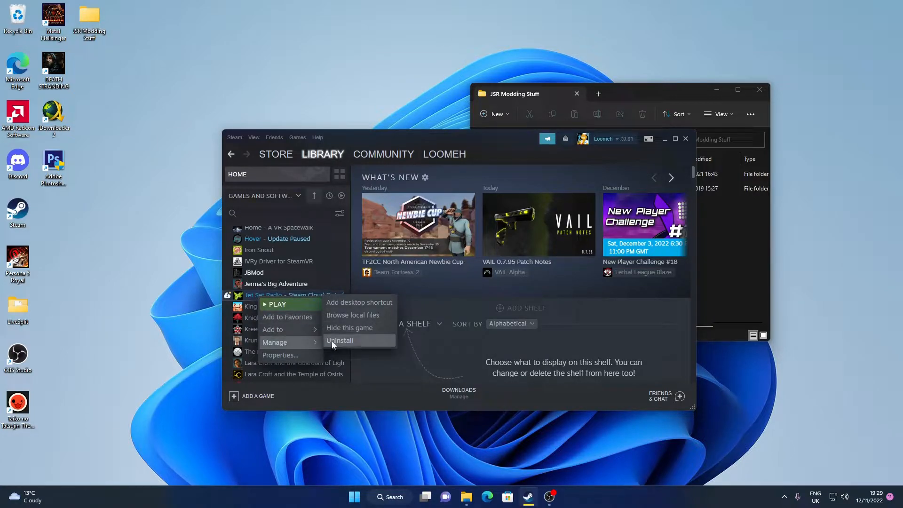
click(353, 315)
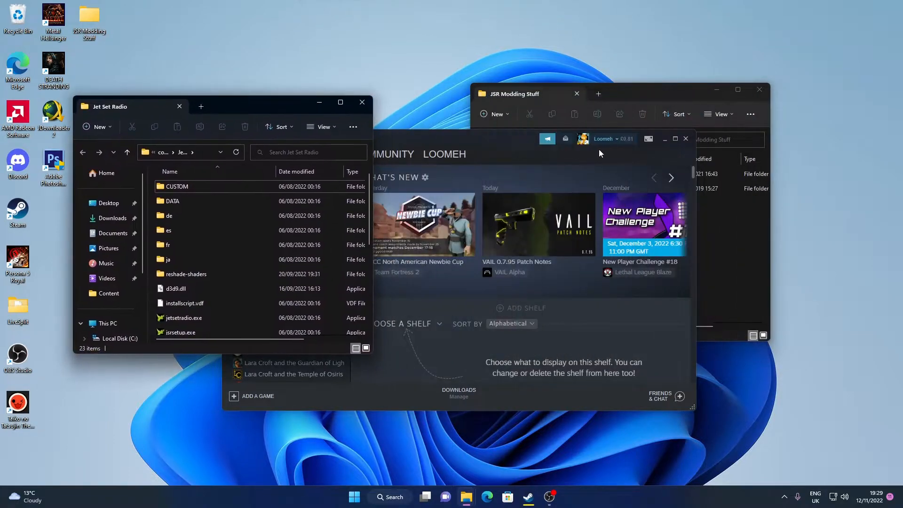
- Go into the game's DATA\JETRADIO folder and copy PLAYER.AFS
click(685, 139)
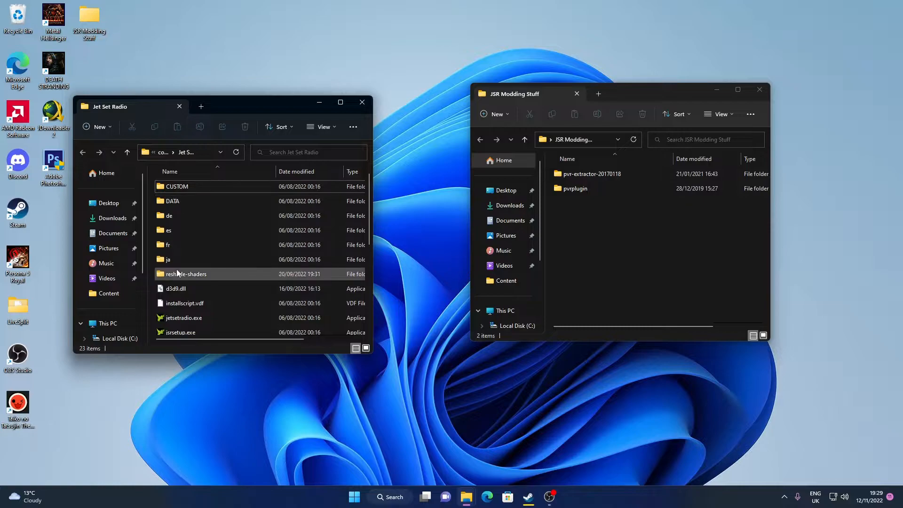
double_click(173, 201)
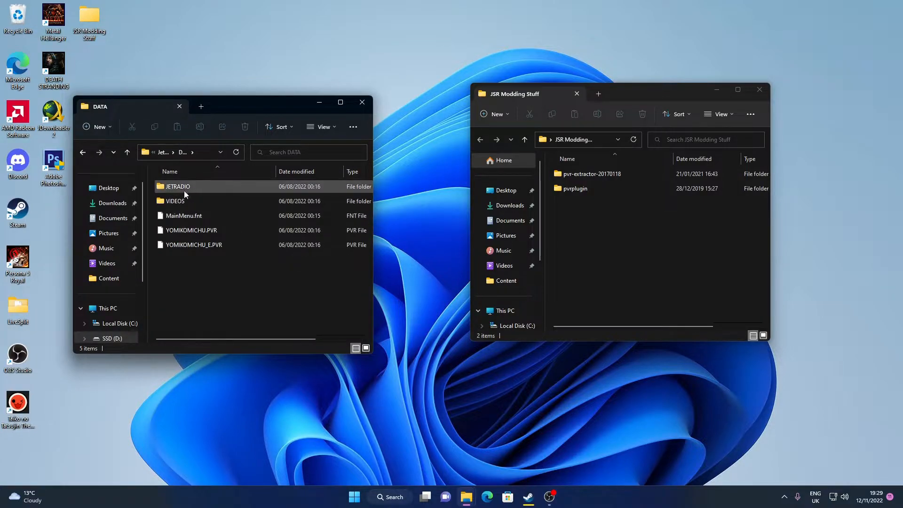
double_click(177, 186)
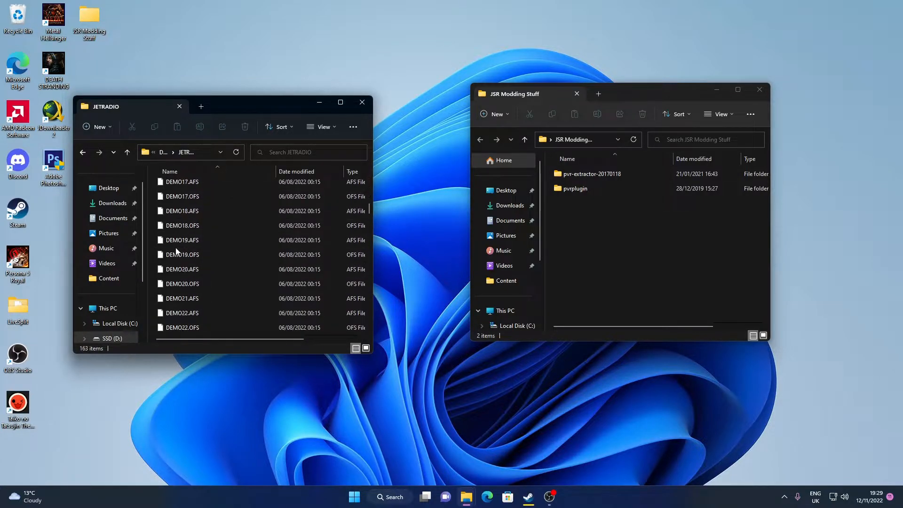
scroll(down, 3)
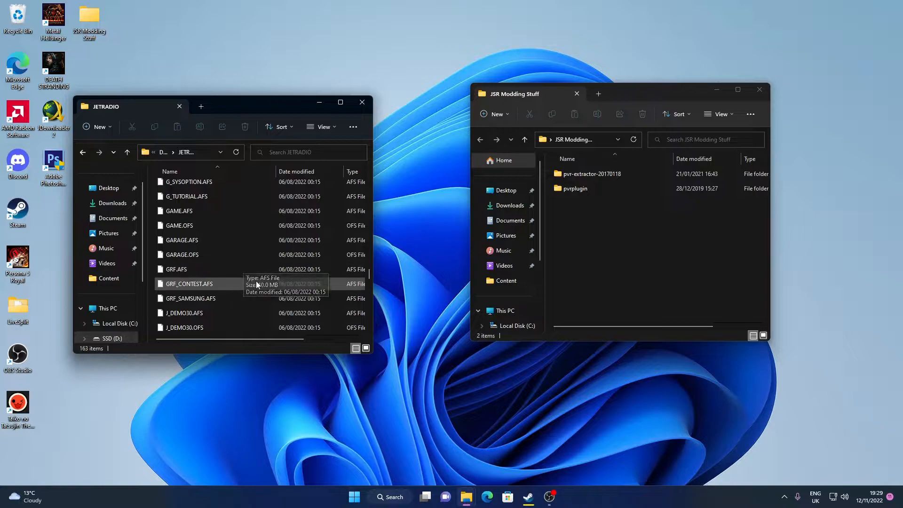
mouse_move(253, 269)
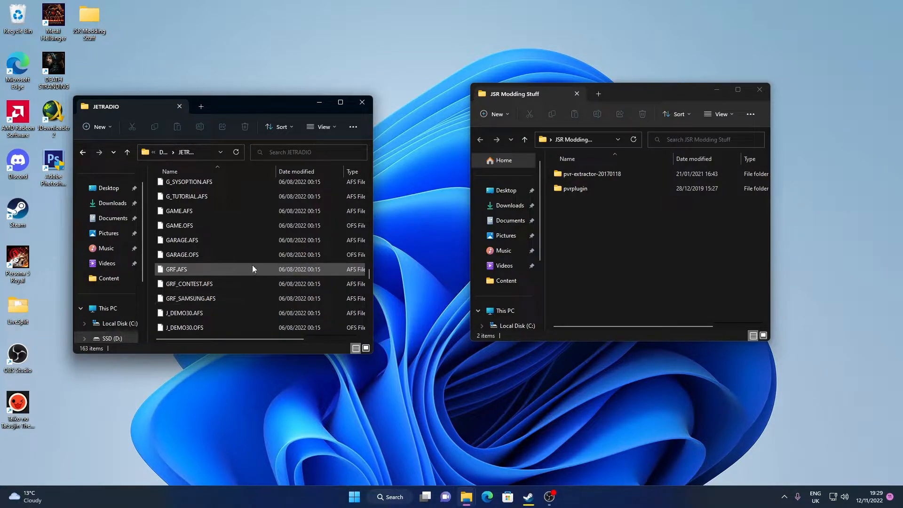
scroll(down, 3)
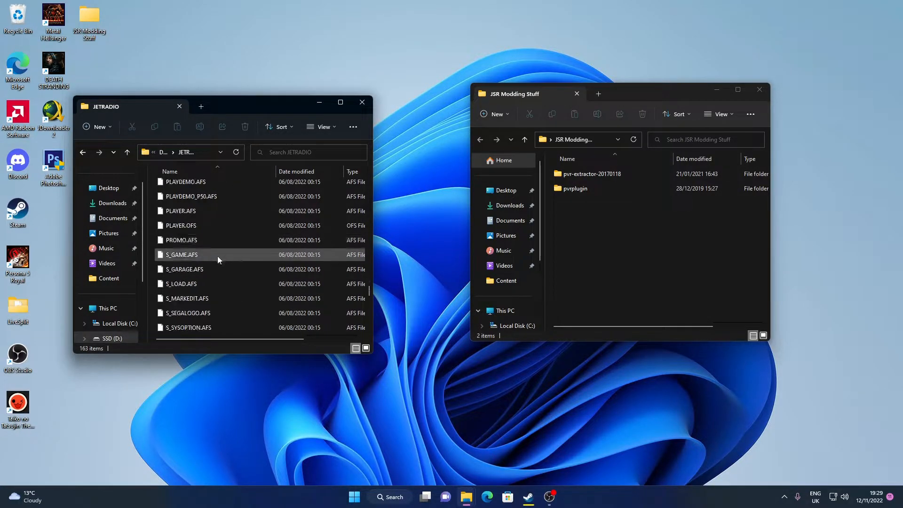
right_click(180, 242)
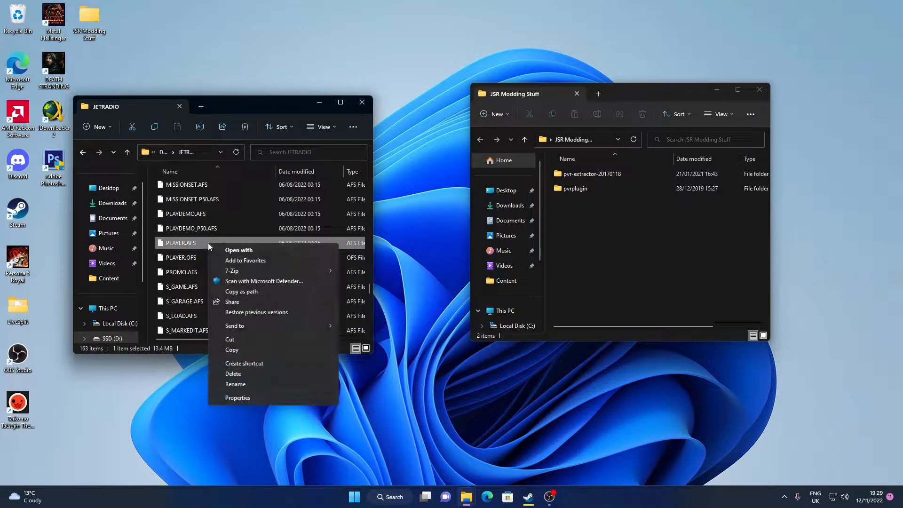
click(232, 350)
text(BAK)
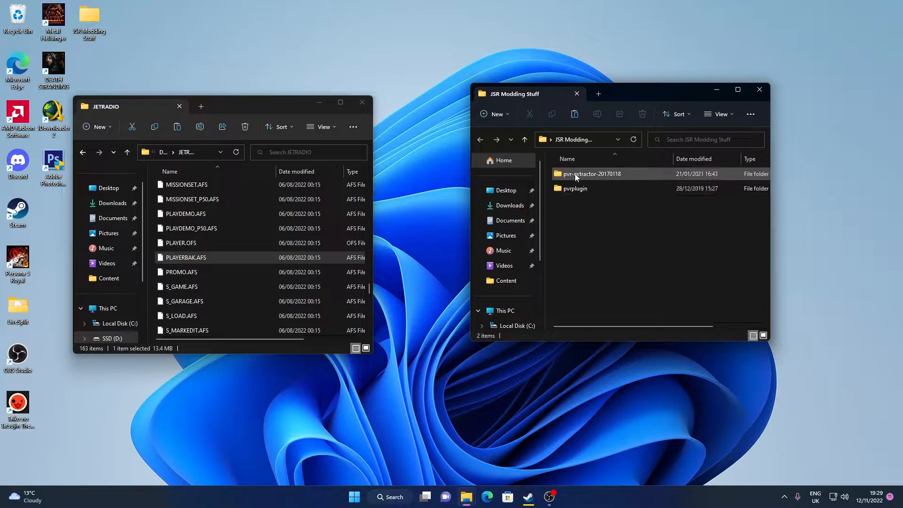
- Put PLAYER.AFS into pvr-extractor-20170118\data and run extract-all-pvr.cmd
double_click(591, 173)
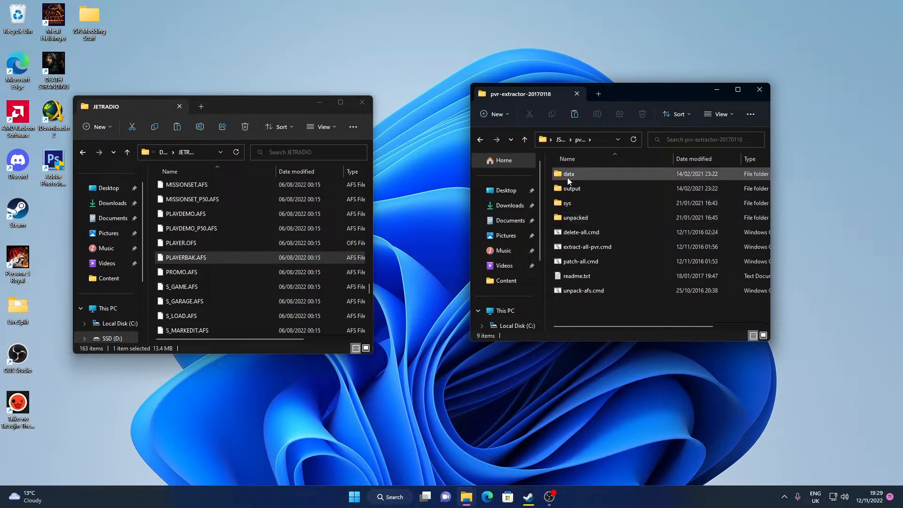
double_click(569, 174)
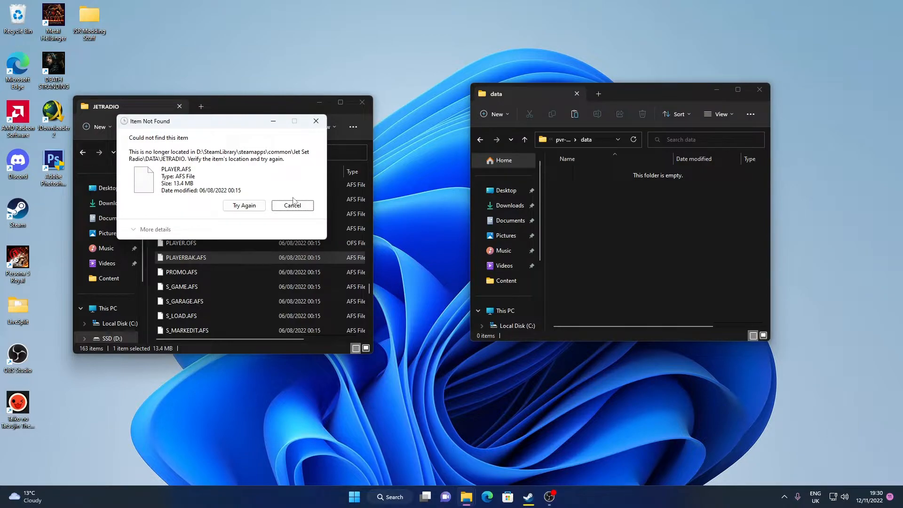
click(292, 205)
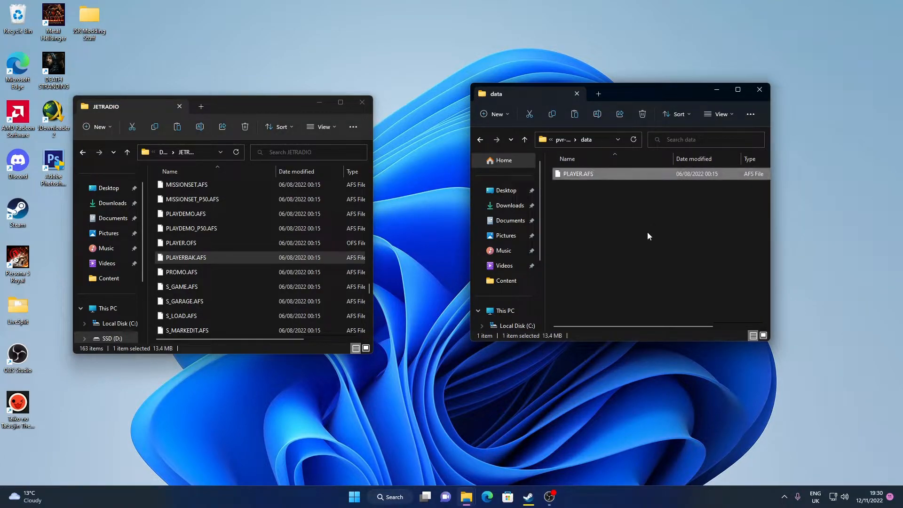
click(510, 139)
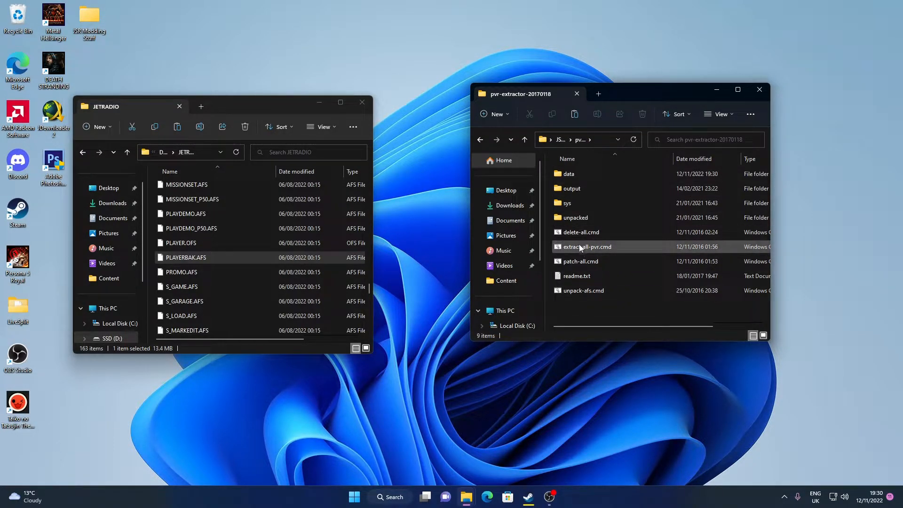
mouse_move(578, 253)
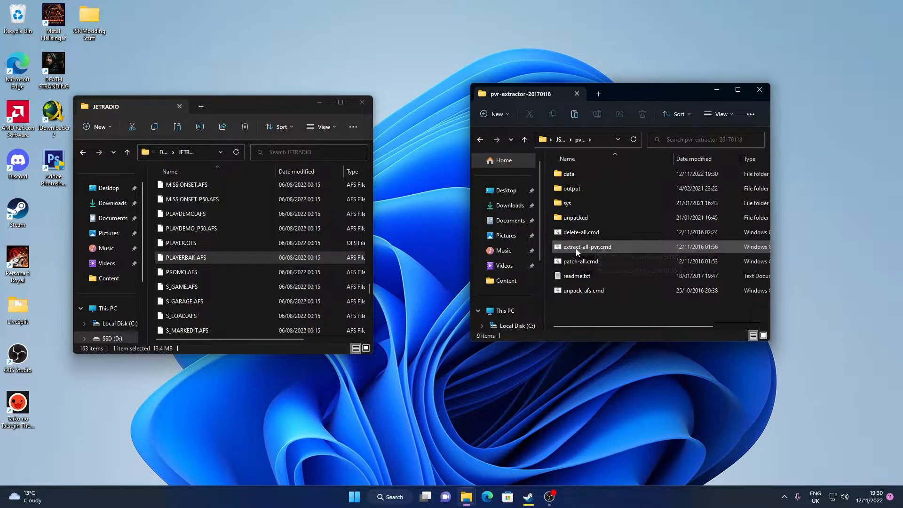
click(587, 246)
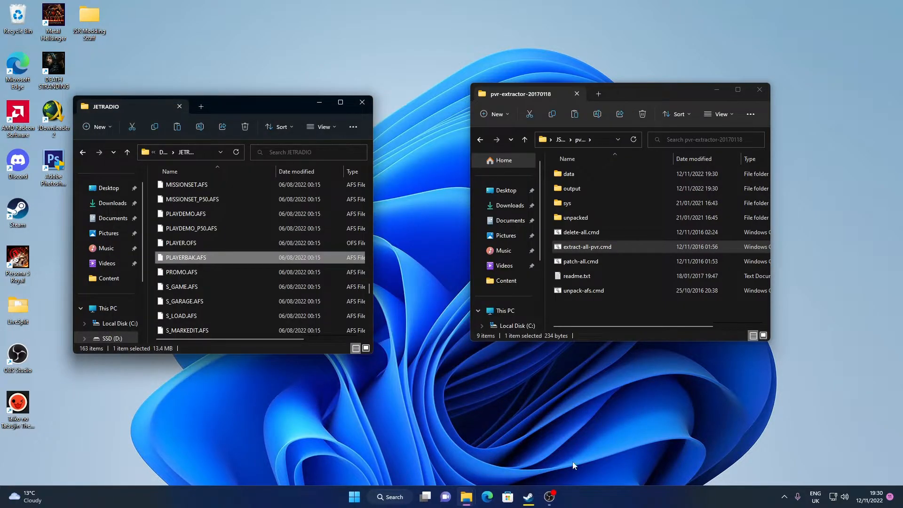
- Open the extractor's output folder and the PLAYER folder inside it
double_click(572, 188)
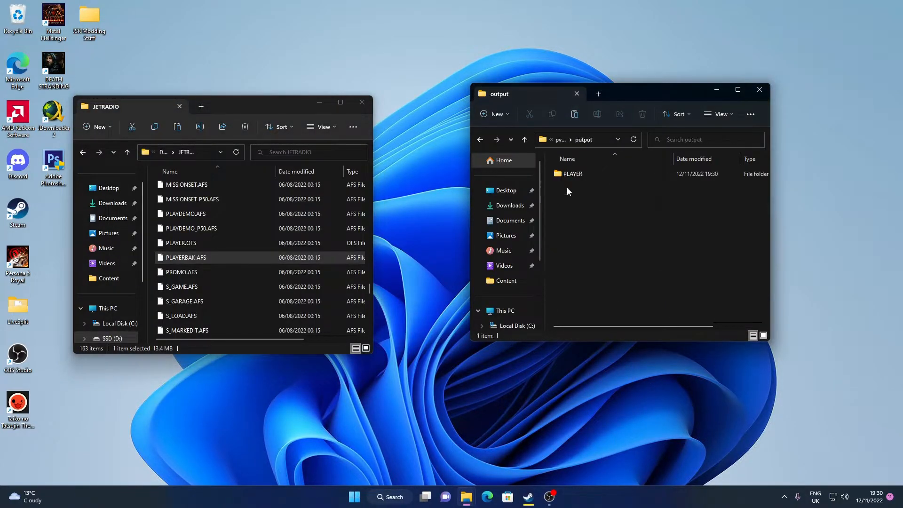
double_click(573, 174)
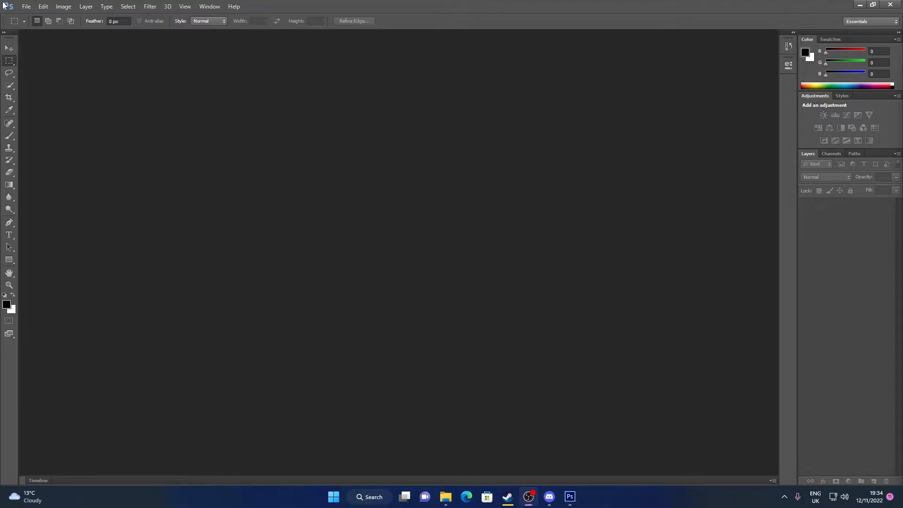
click(43, 6)
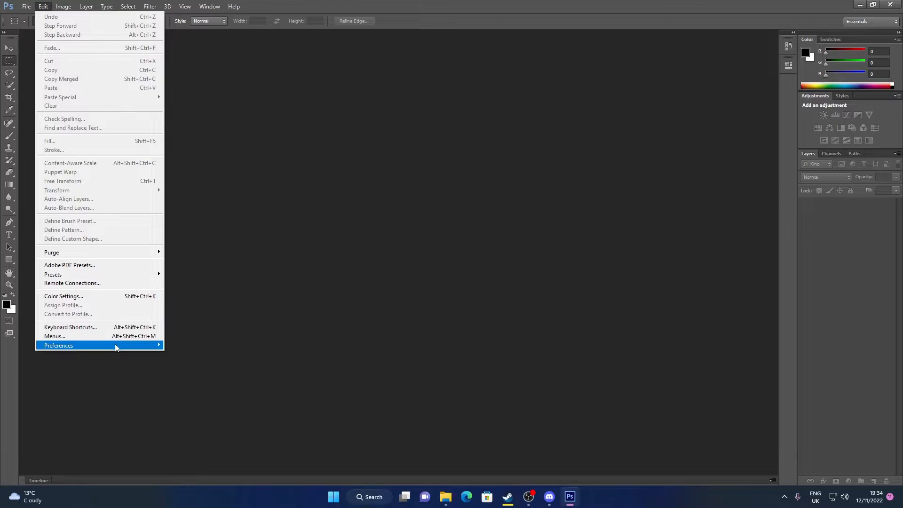
click(58, 345)
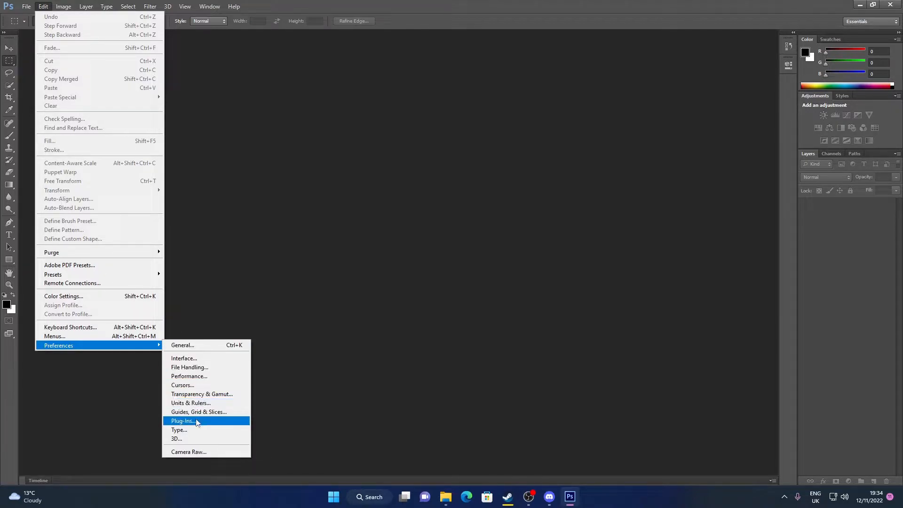
click(183, 421)
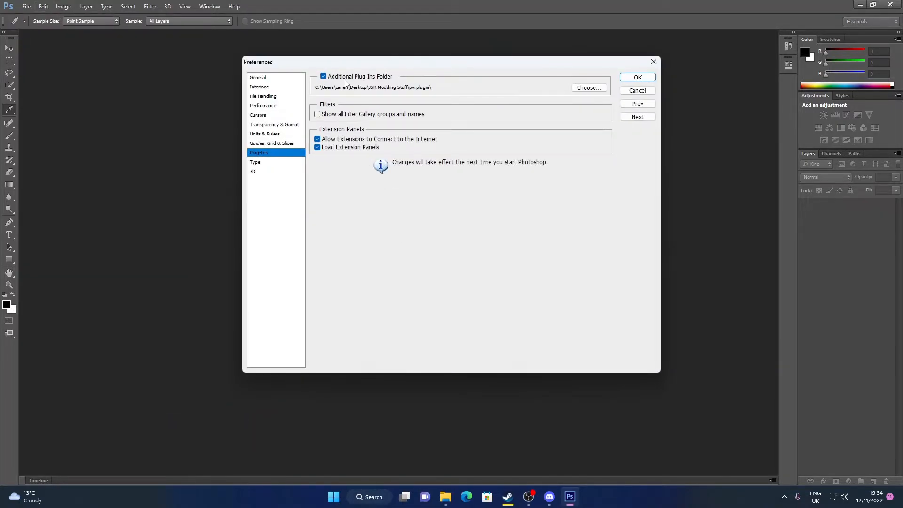
mouse_move(327, 90)
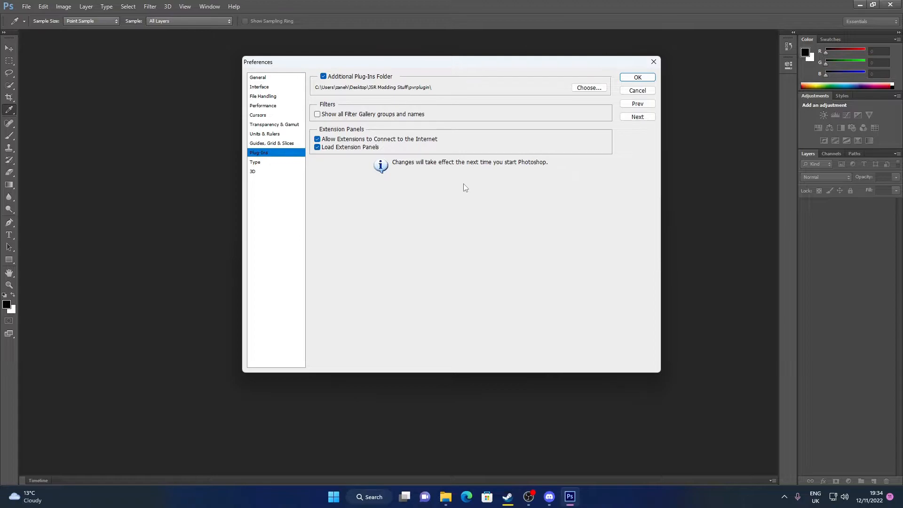
mouse_move(471, 246)
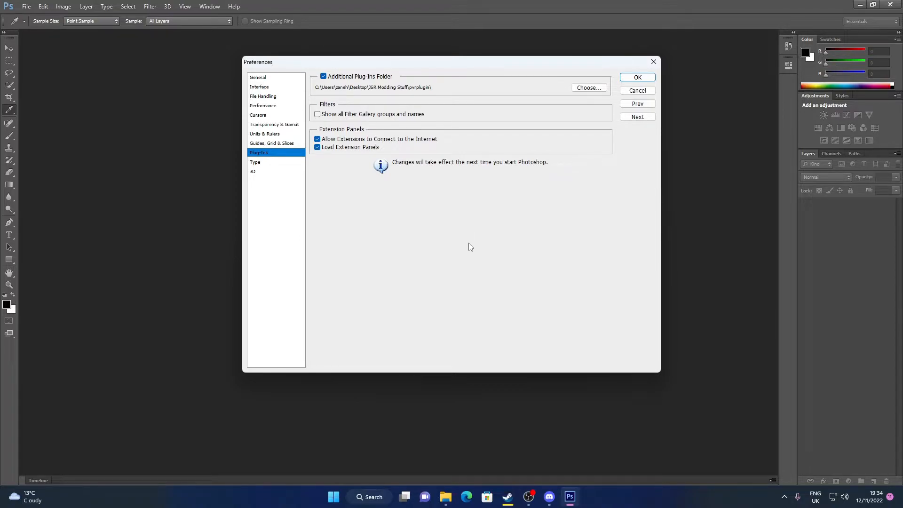
mouse_move(520, 220)
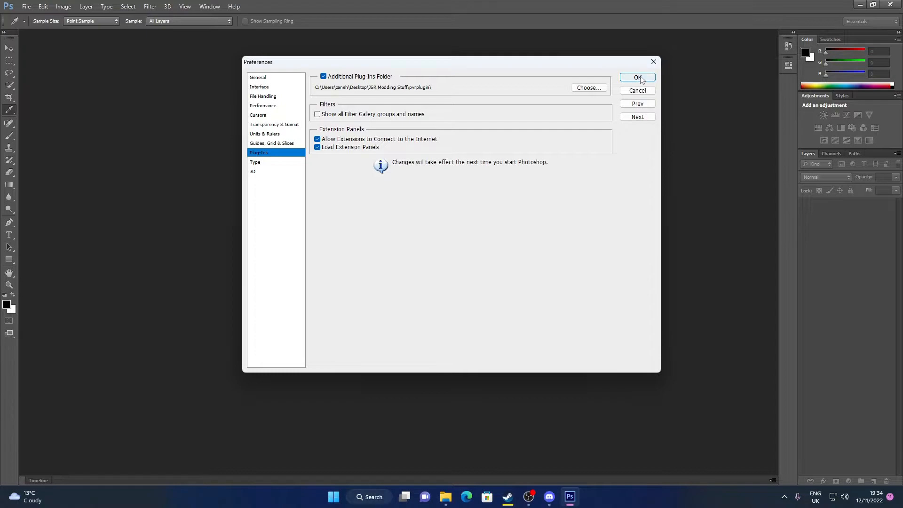
click(637, 77)
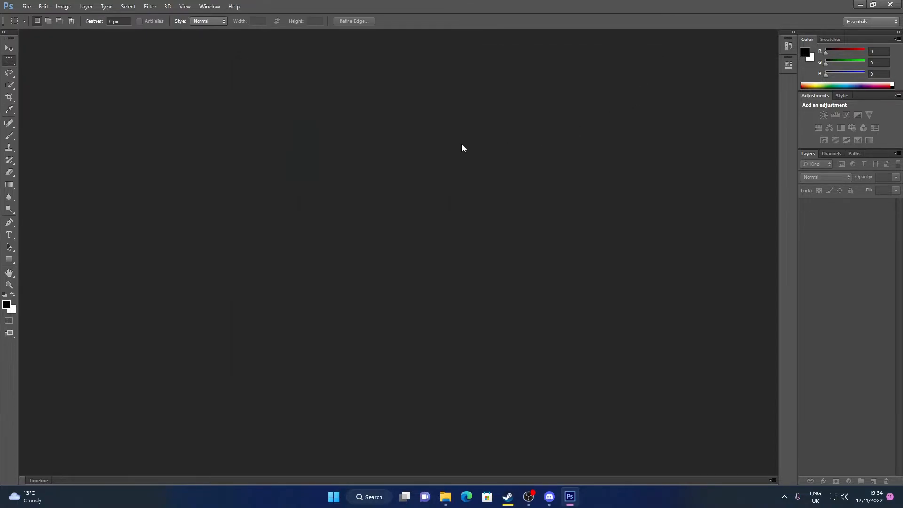
- Open file_0020.pvr from the PLAYER folder, reaching the PVR Importer on MAX SIZE ONLY
click(29, 6)
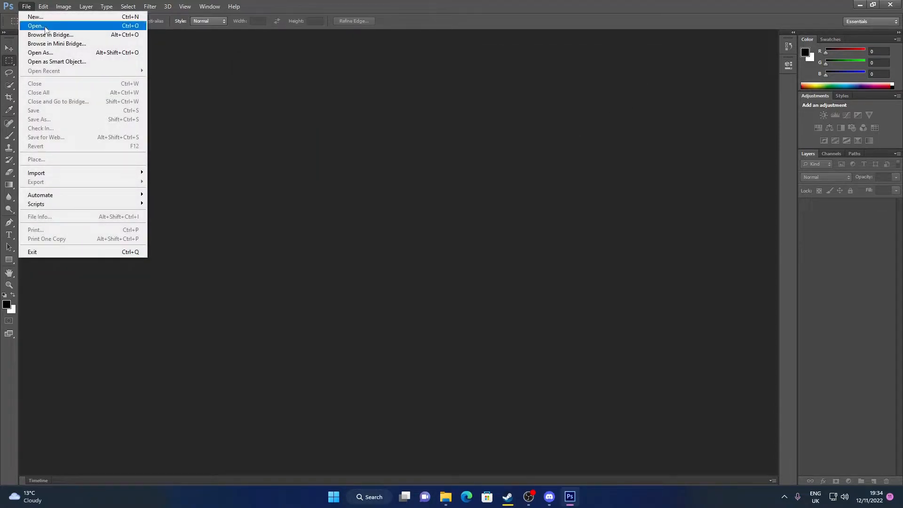
click(35, 25)
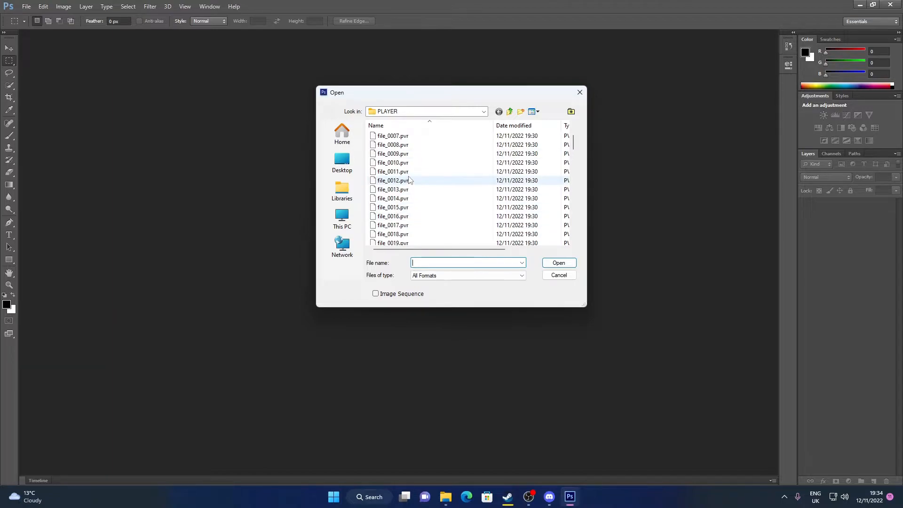
scroll(down, 3)
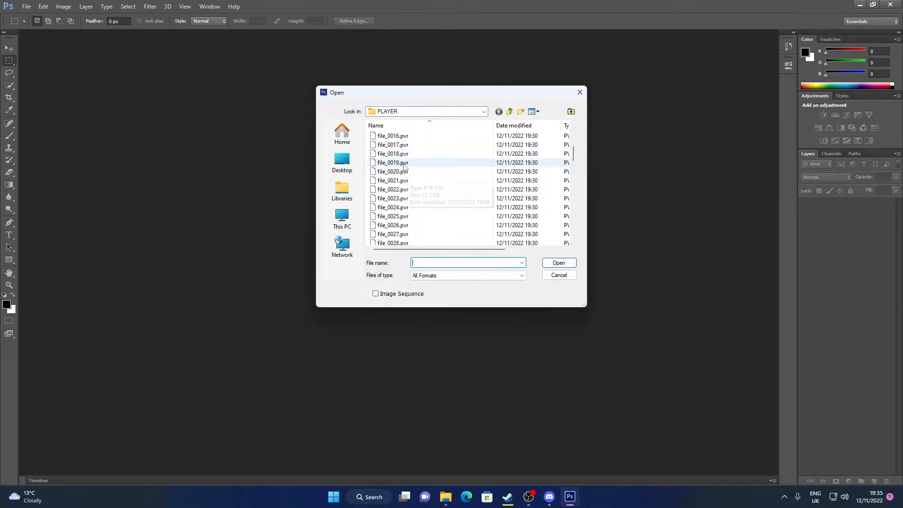
click(393, 171)
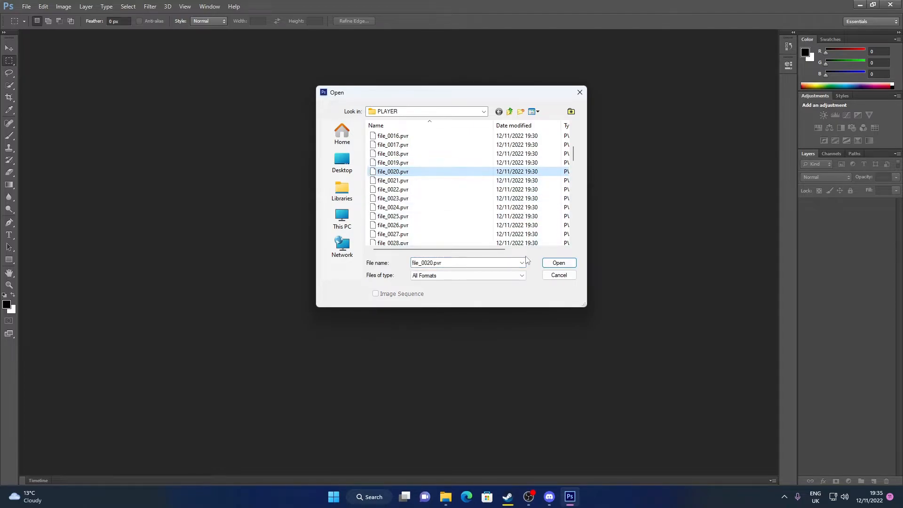
click(559, 263)
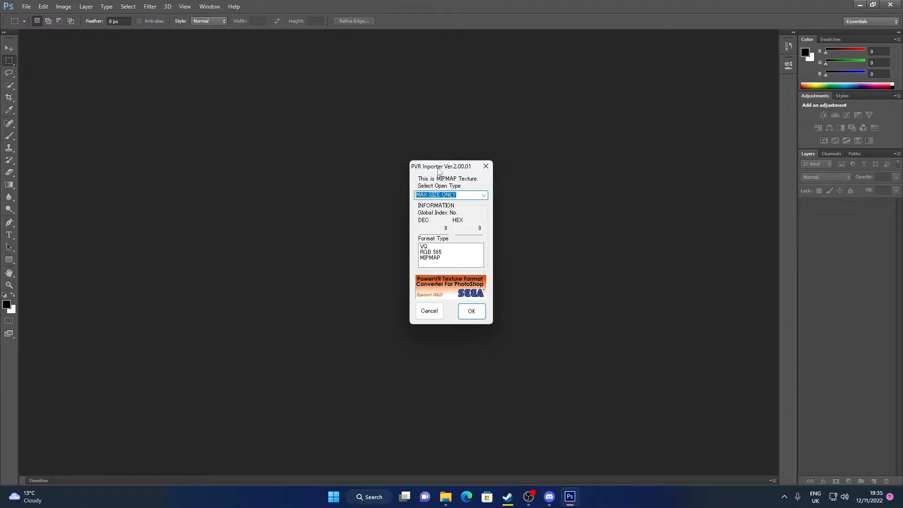
drag(440, 166, 509, 161)
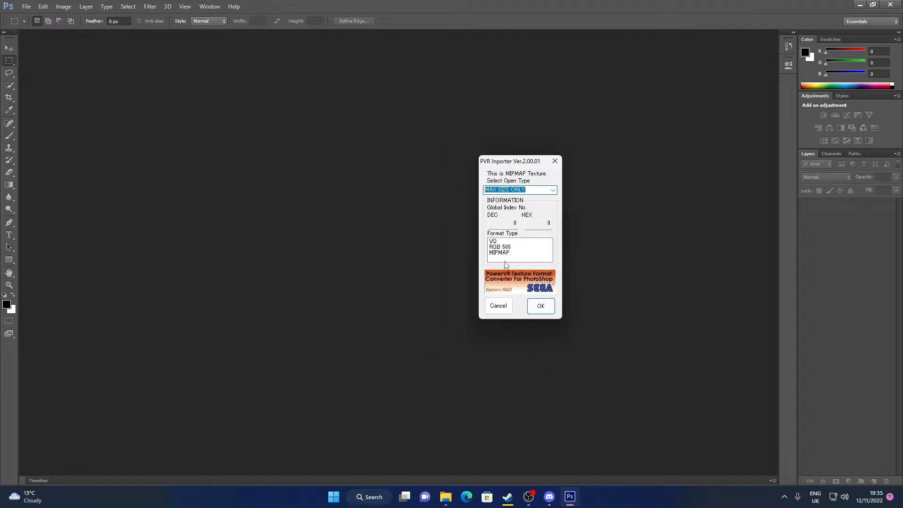
mouse_move(600, 231)
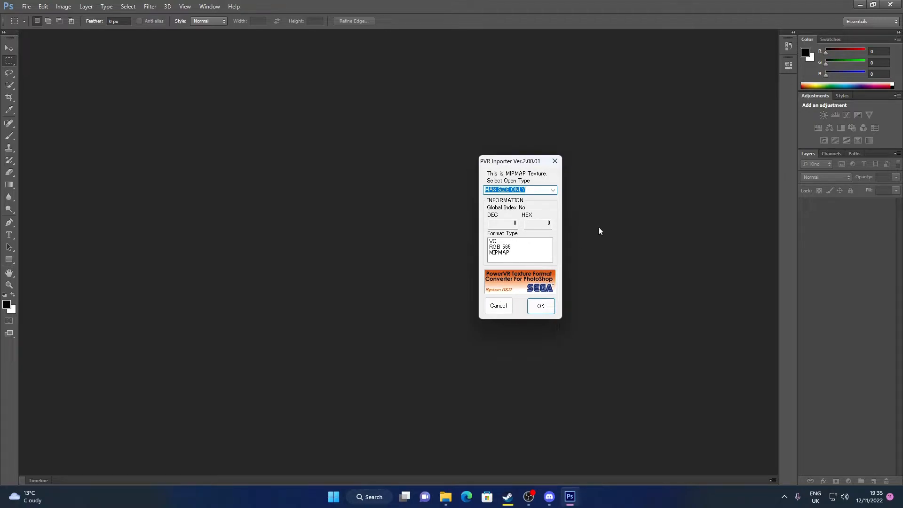
- Confirm the PVR Importer to load file_0020.pvr at maximum size
click(540, 305)
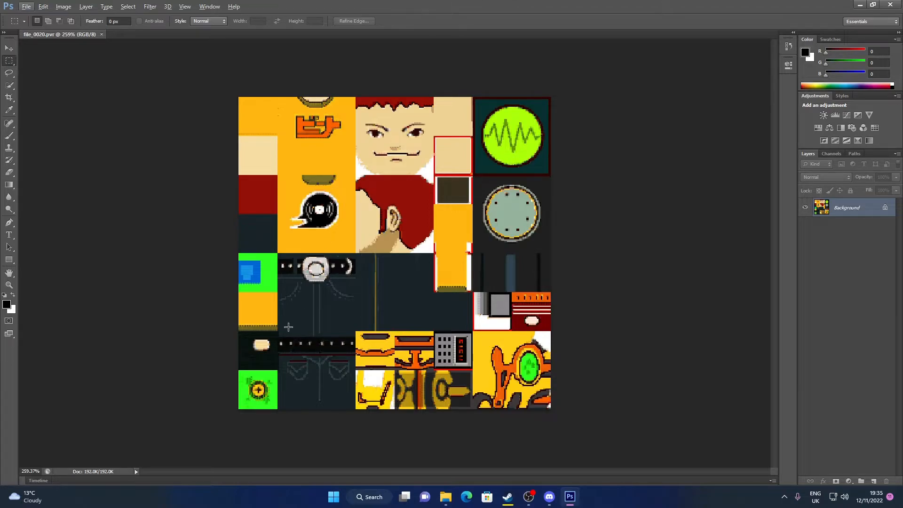
mouse_move(344, 327)
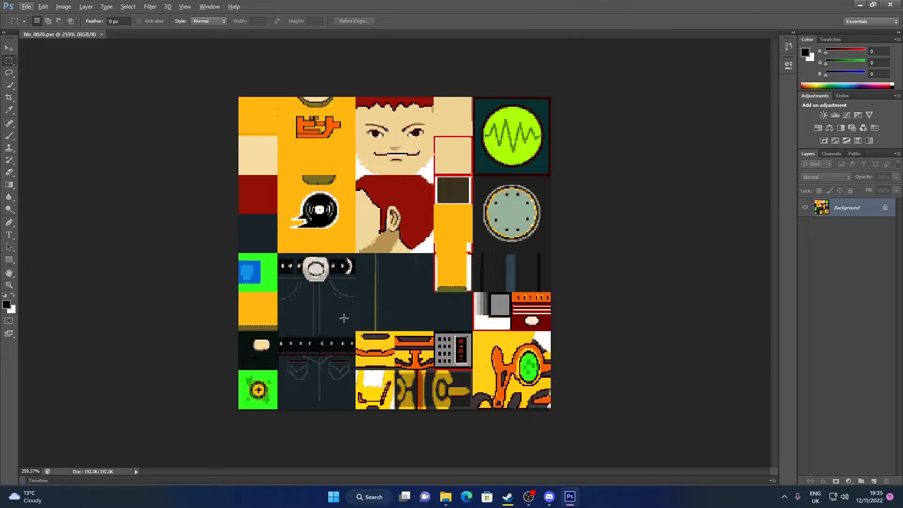
mouse_move(313, 319)
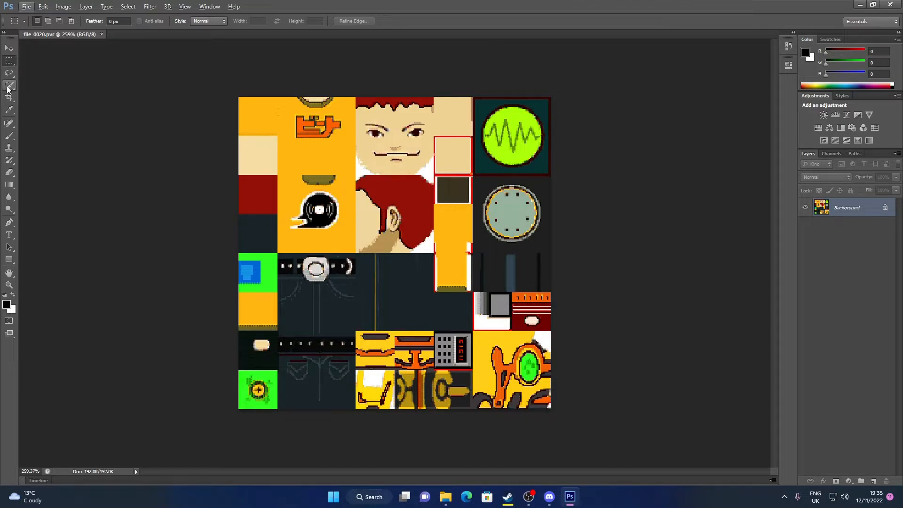
- Paint the black glove strip pink (232, 98, 154) with the Brush tool
click(9, 86)
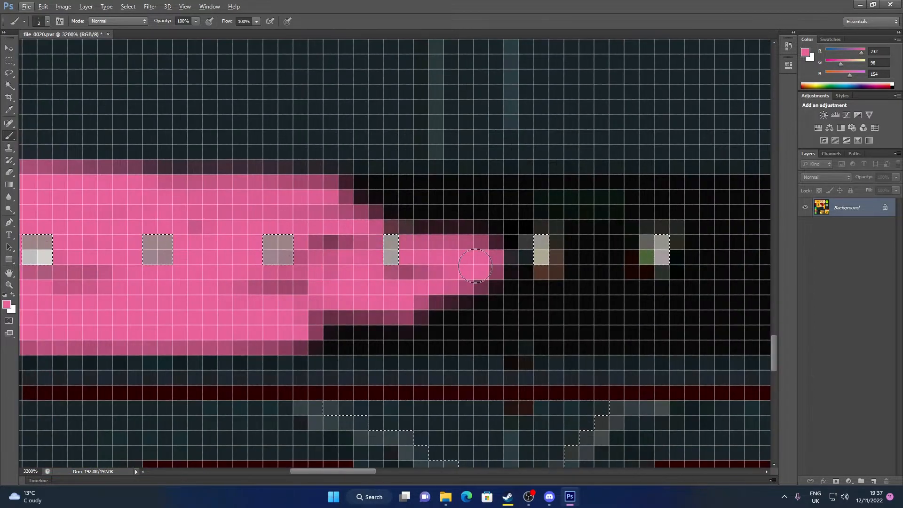
drag(475, 266, 641, 205)
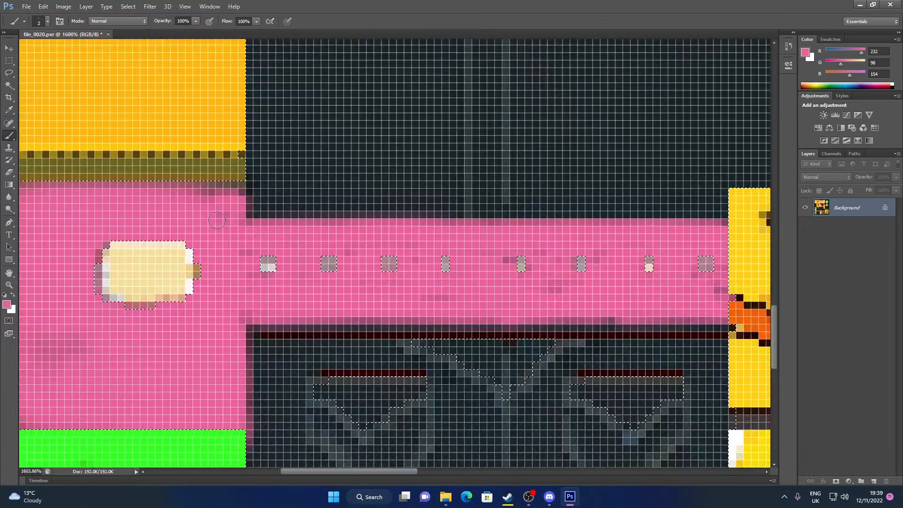
mouse_move(201, 206)
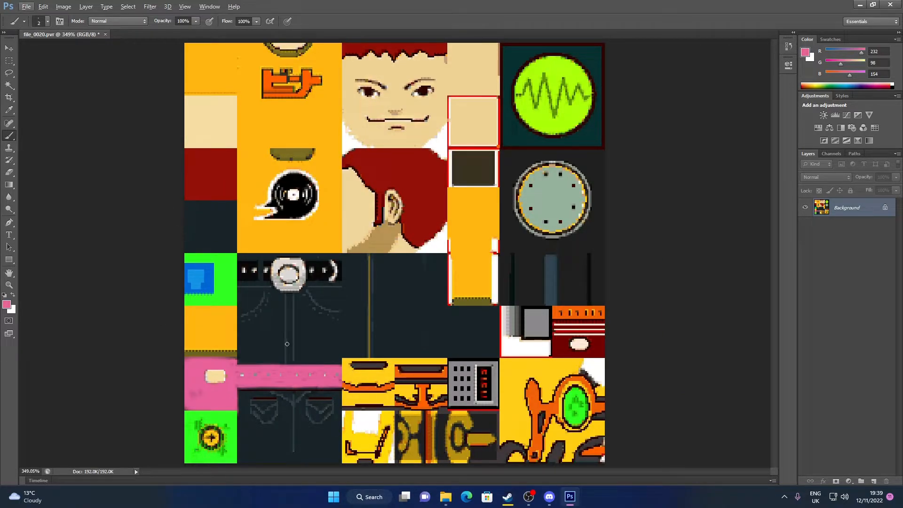
mouse_move(246, 353)
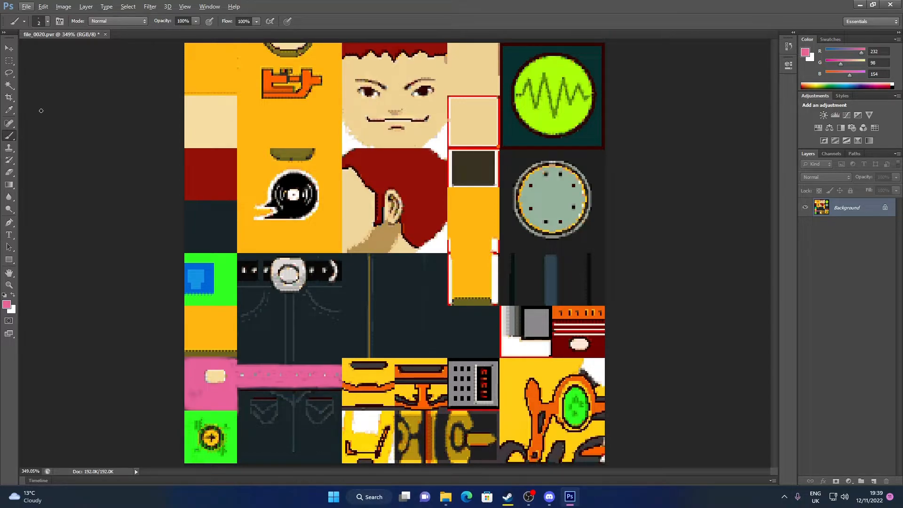
- Save the texture over file_0020.pvr in PVR format, confirming replacement and export settings
click(26, 7)
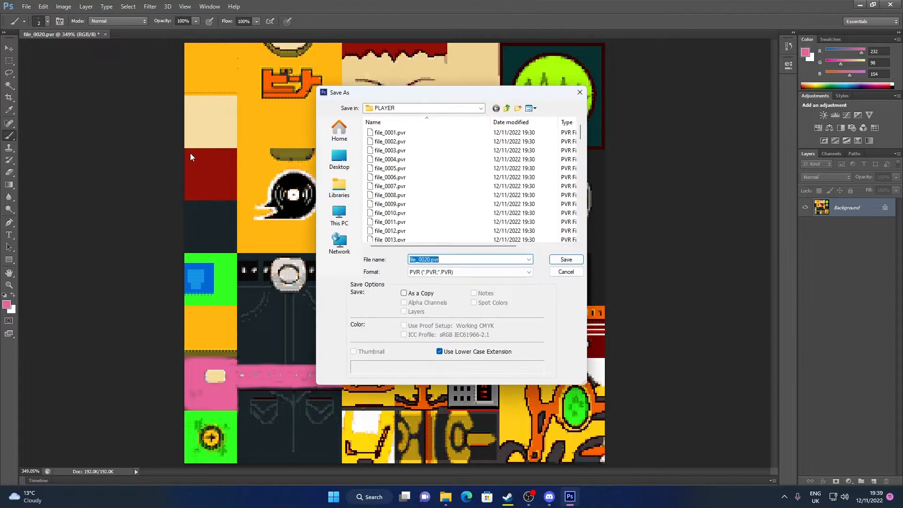
click(566, 259)
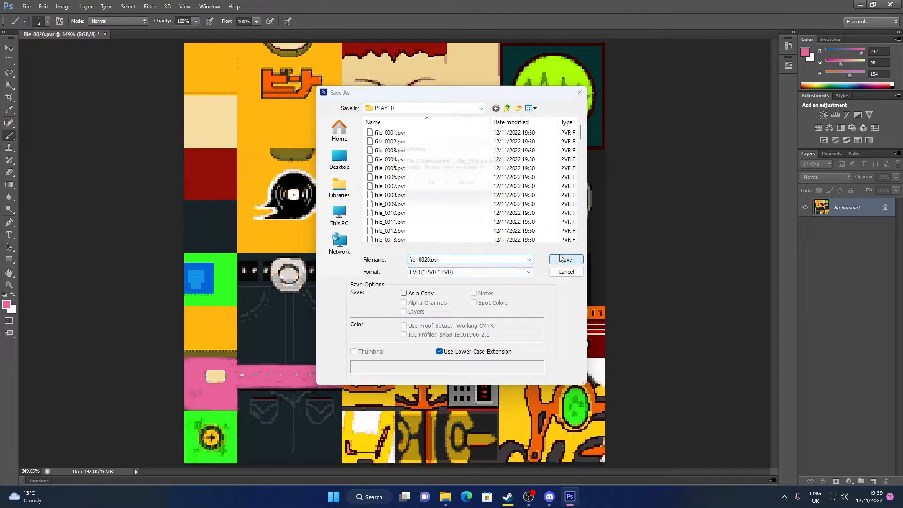
click(566, 260)
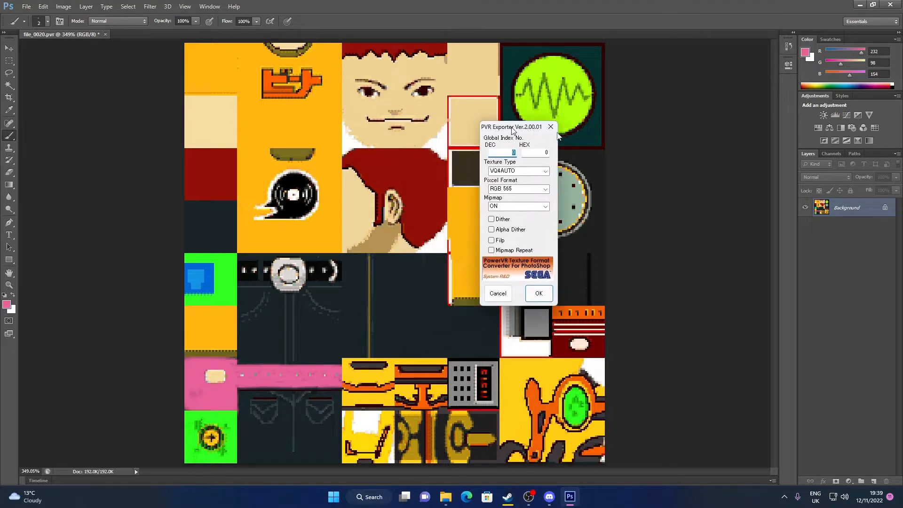
drag(512, 127, 685, 117)
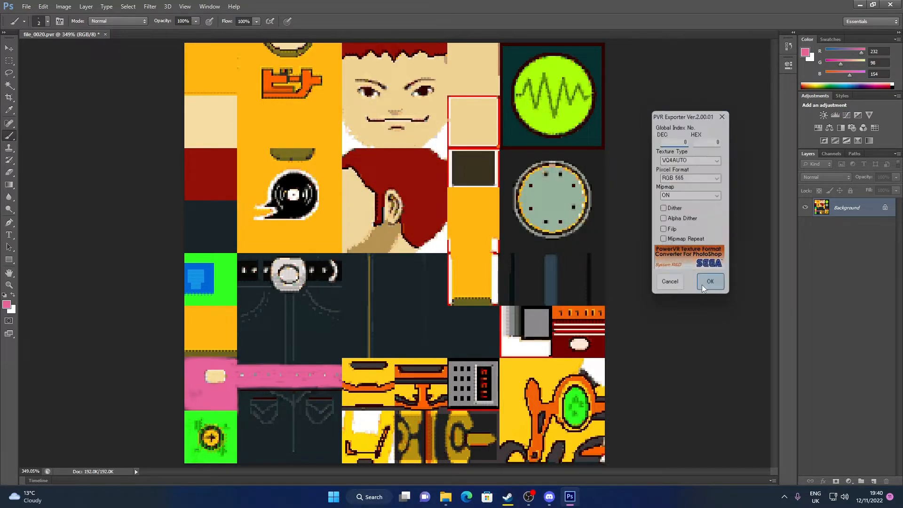
click(710, 282)
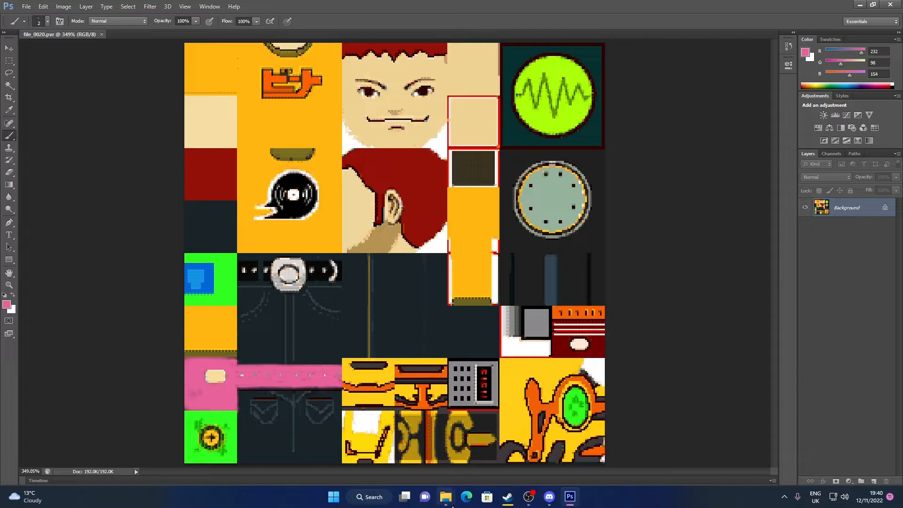
- Run patch-all.cmd in pvr-extractor-20170118, then check the rebuilt PLAYER.AFS in data
click(445, 496)
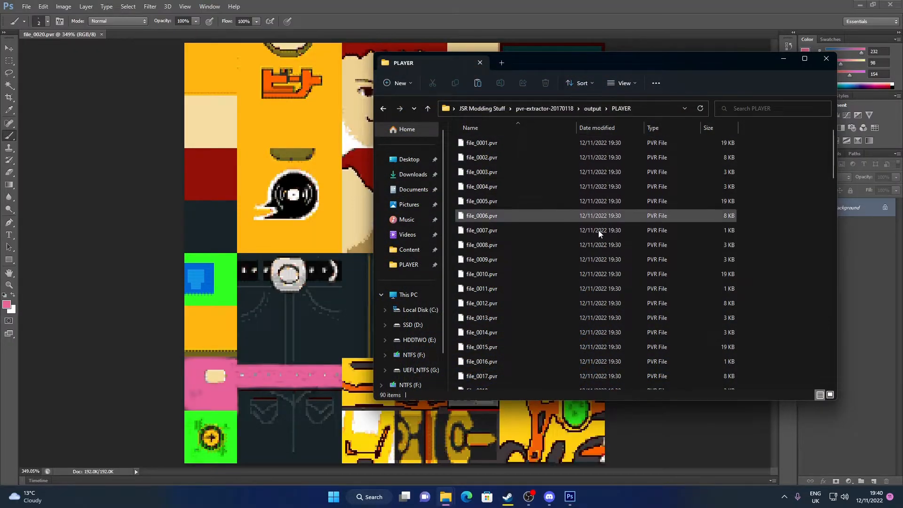
scroll(down, 3)
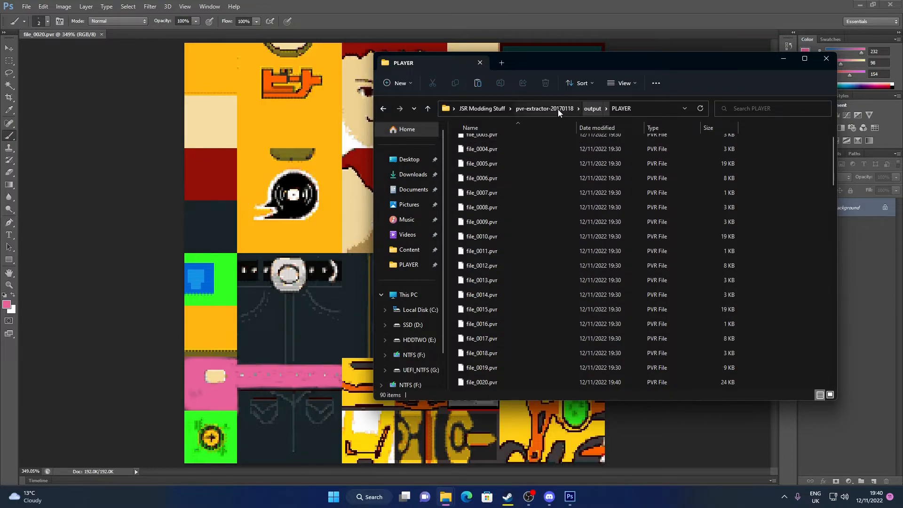
click(544, 108)
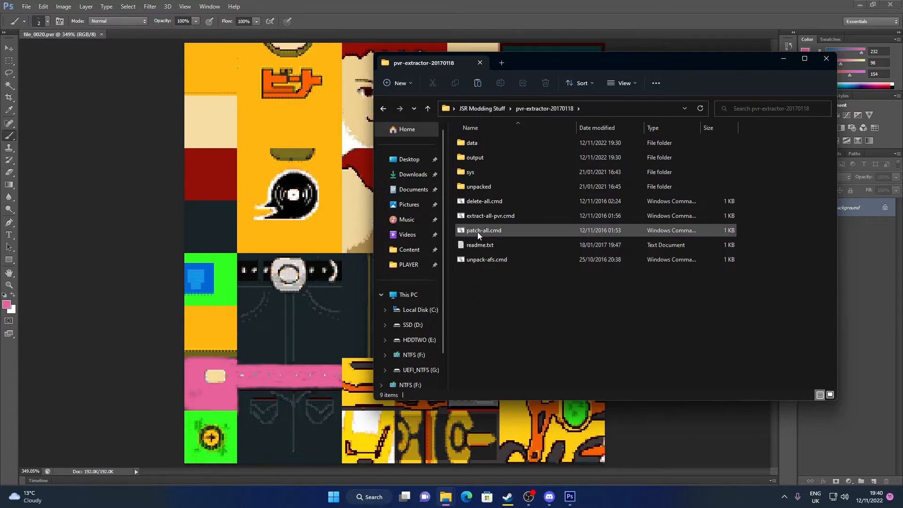
click(483, 230)
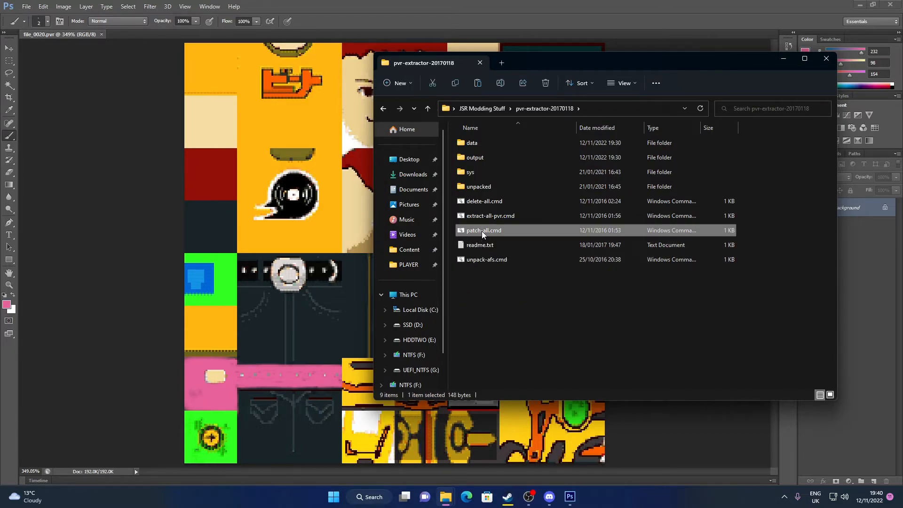
double_click(483, 230)
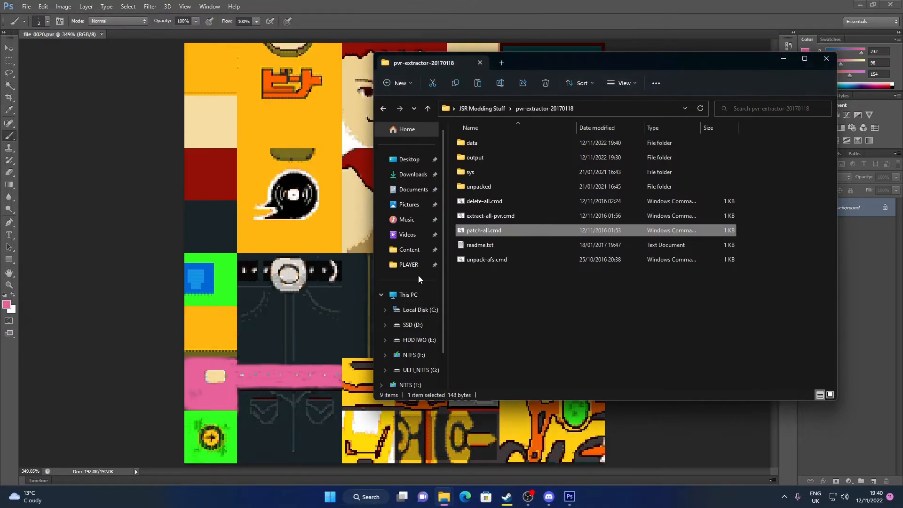
double_click(470, 142)
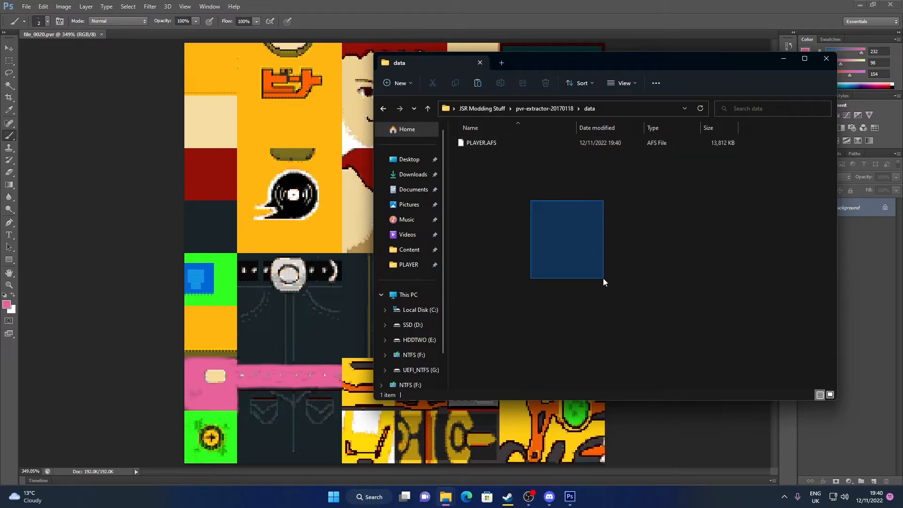
- Select the patched PLAYER.AFS archive to copy into the JETRADIO folder
click(481, 143)
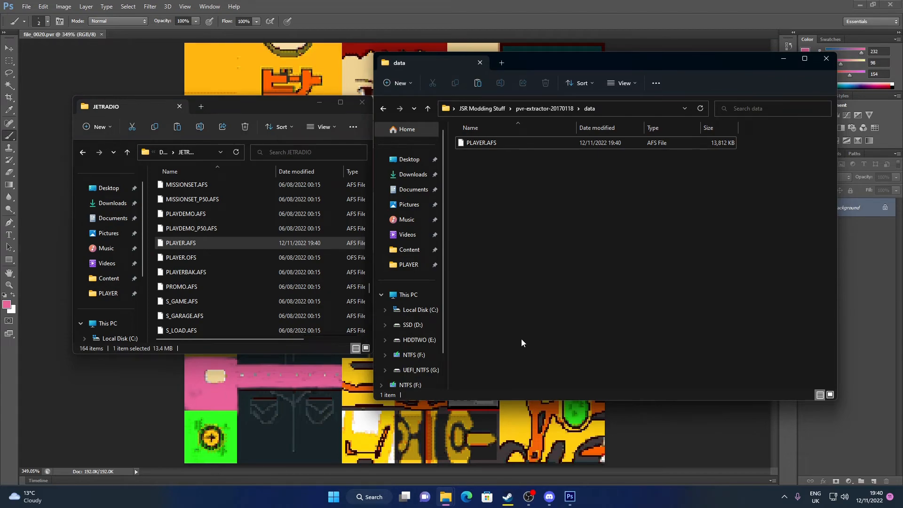
mouse_move(598, 329)
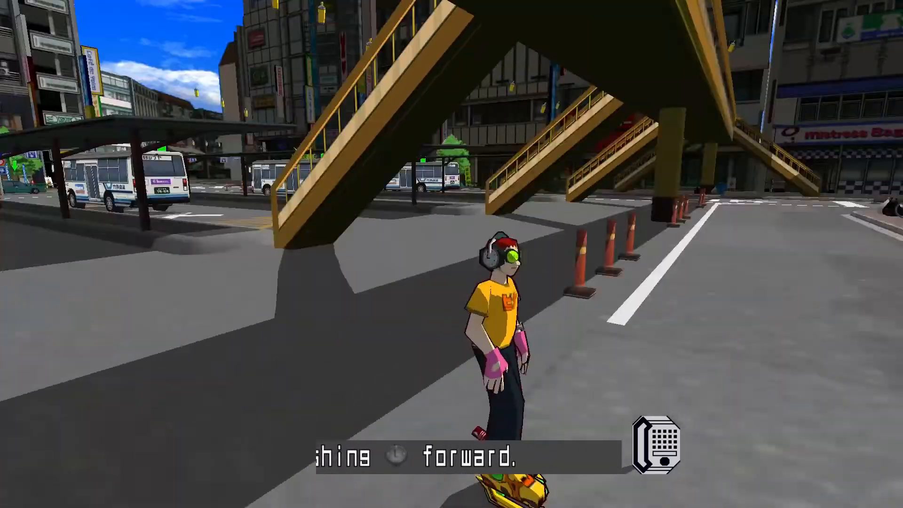
- Skate Beat forward in-game to show off his pink gloves
key(w)
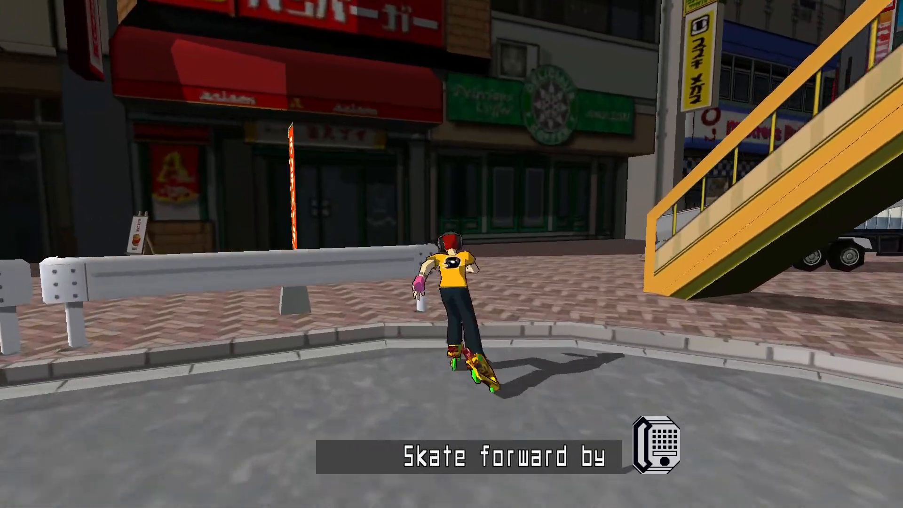